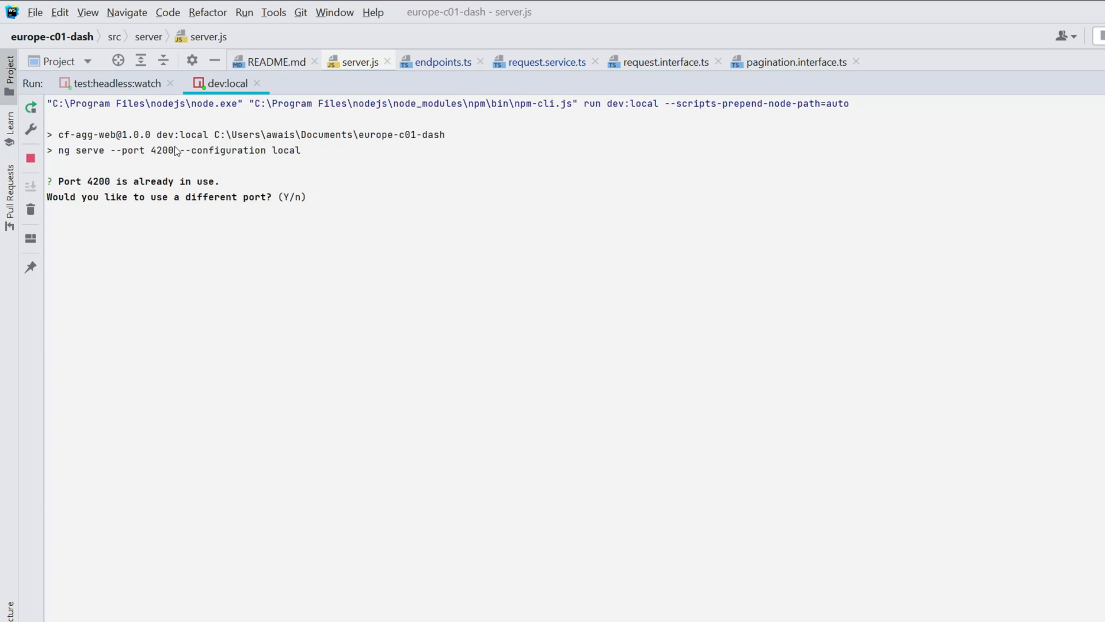
Select the blocked port number 4200 in the dev:local Run output before switching to PowerShell.
double_click(140, 150)
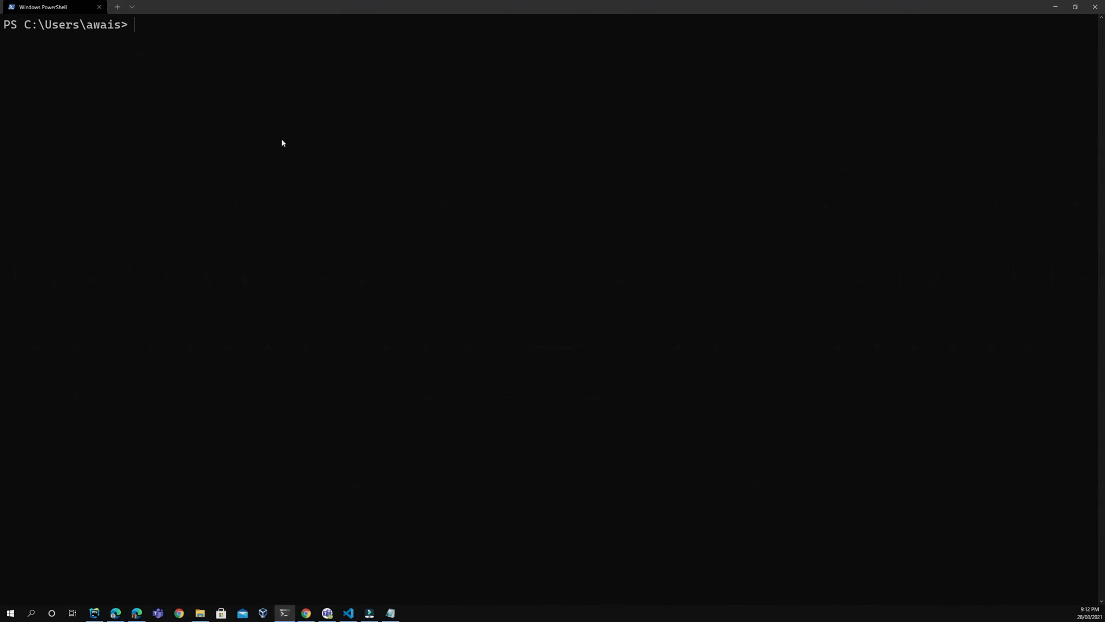
Run 'netstat -ano | findstr :4200' to reveal the PID listening on 127.0.0.1:4200.
text(netstat)
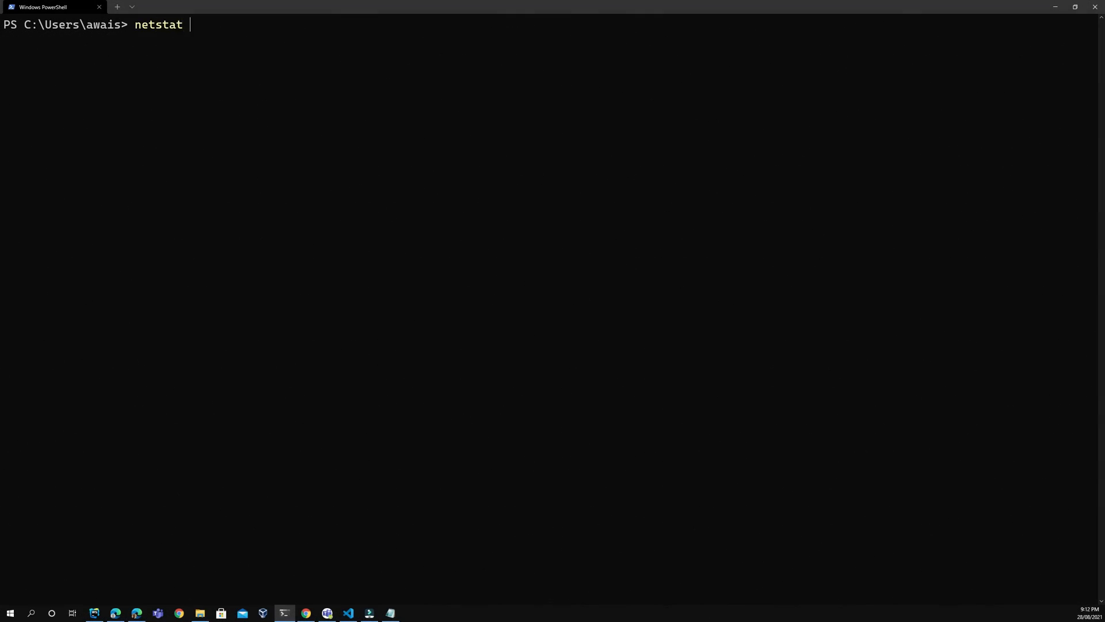
text(-ano |)
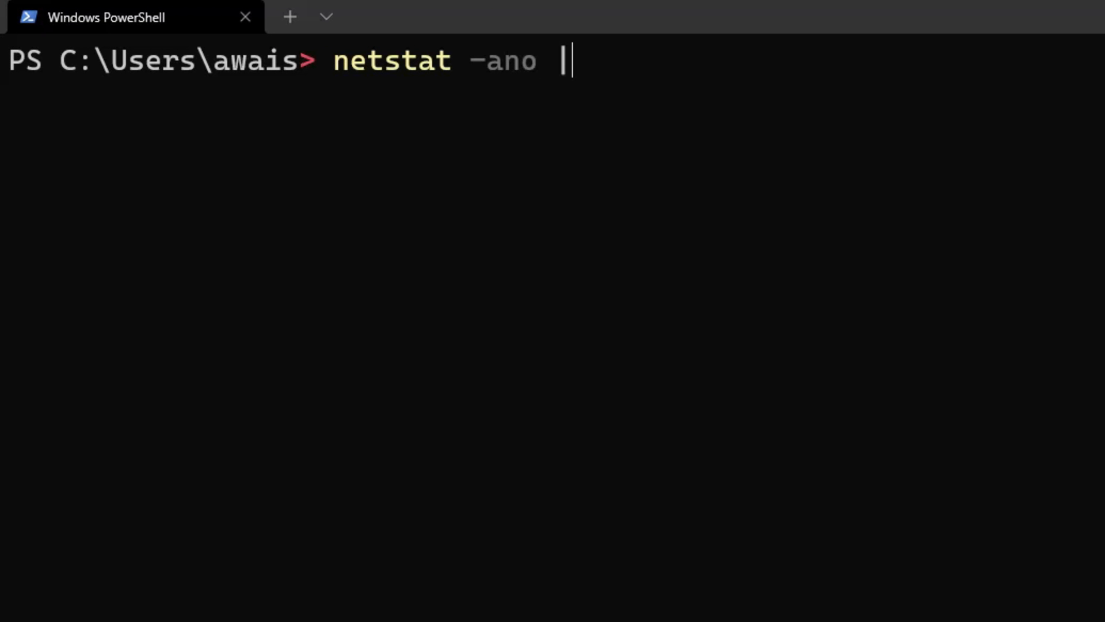
text(findstr)
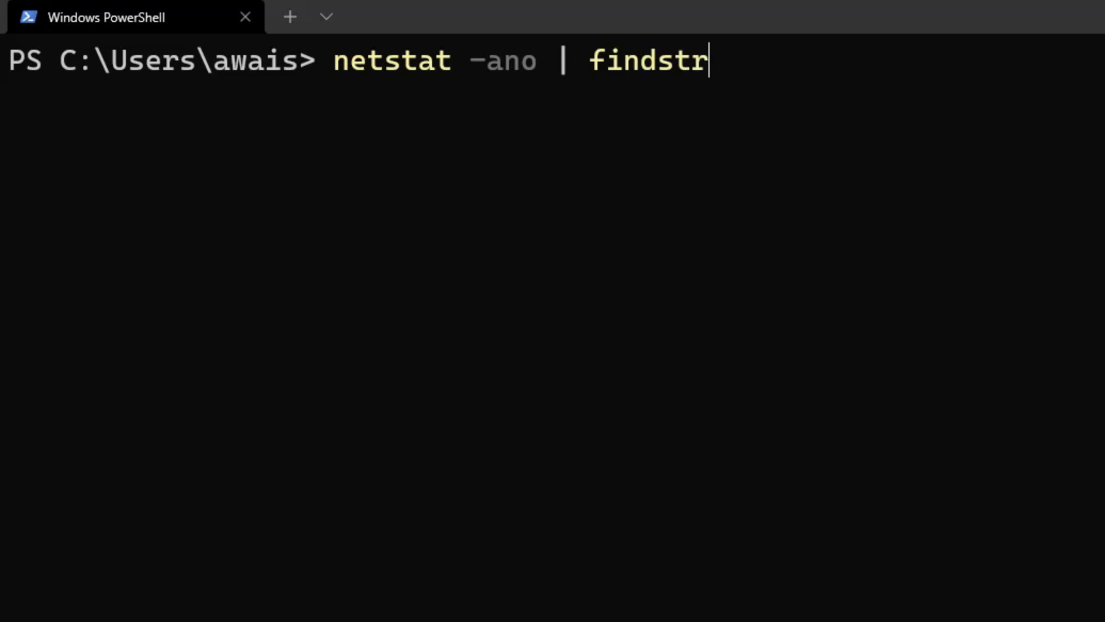
text(:4200)
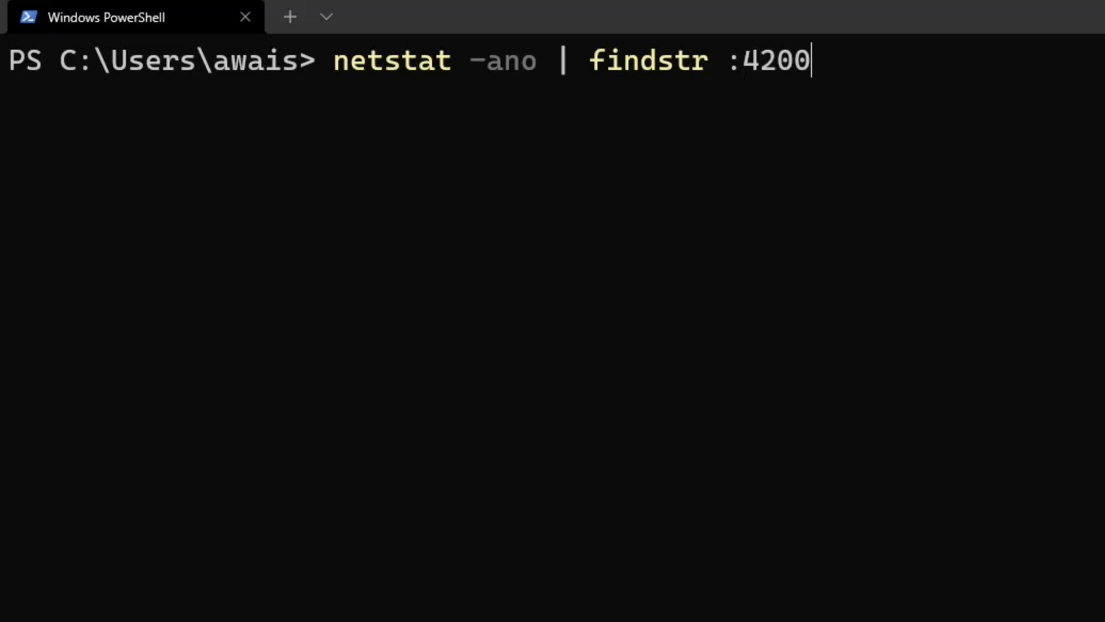
key(Return)
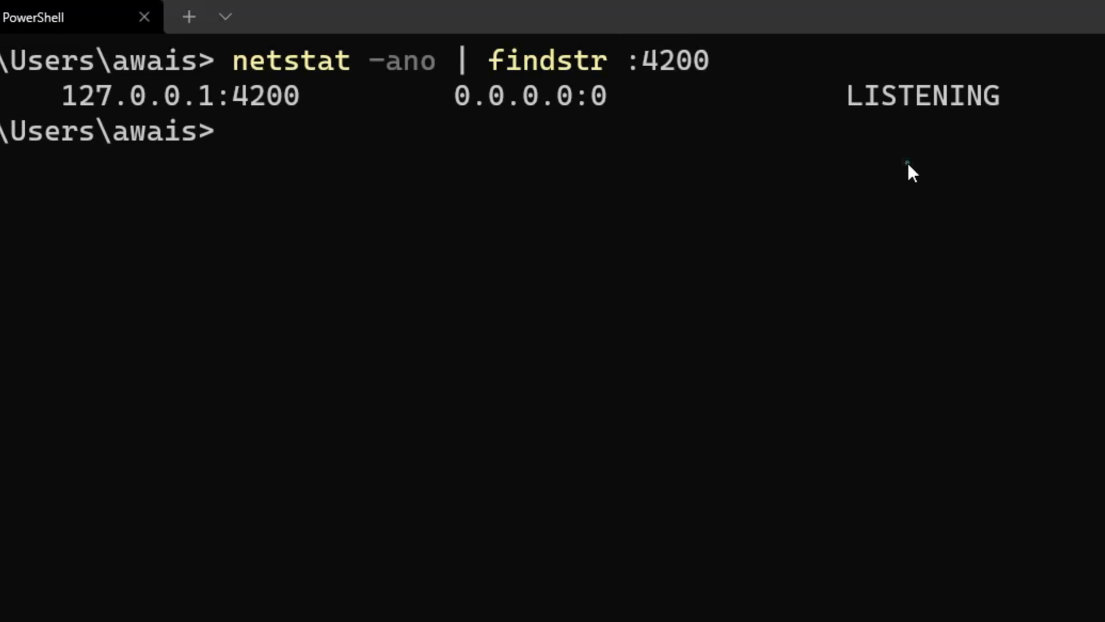
Run 'taskkill /PID 22332' to free port 4200 from the holding process.
text(ta)
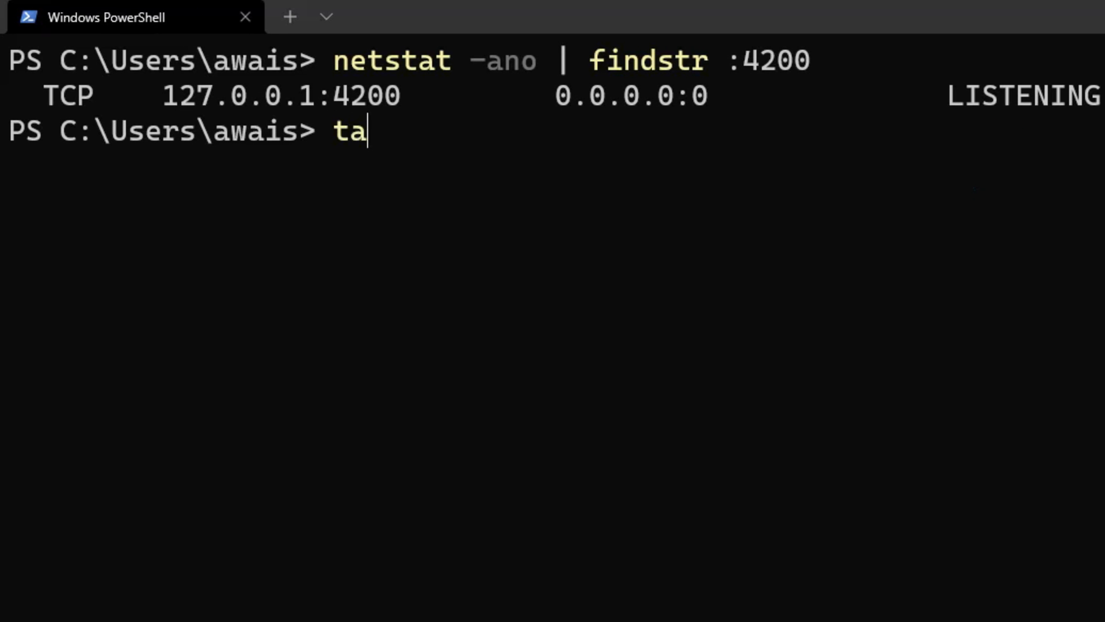
text(skkill)
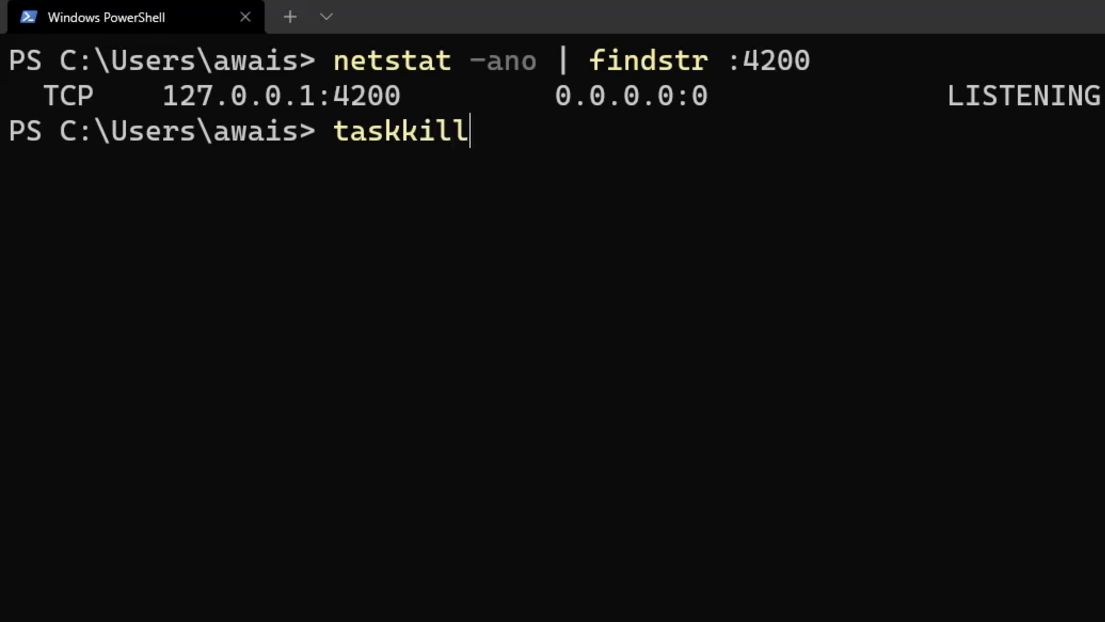
text(/PI)
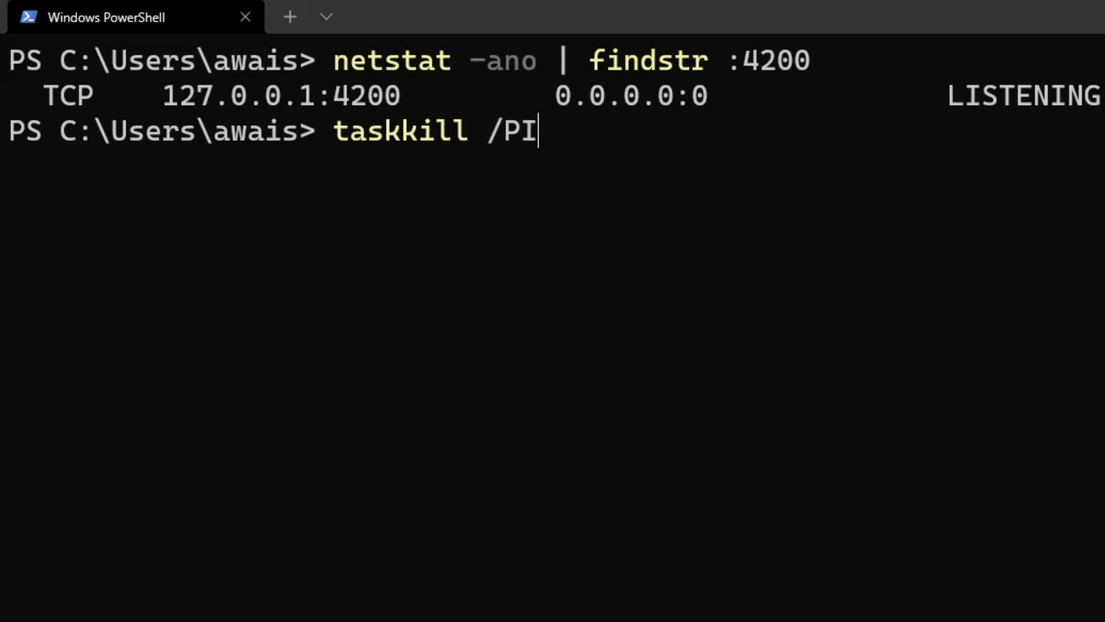
text(D)
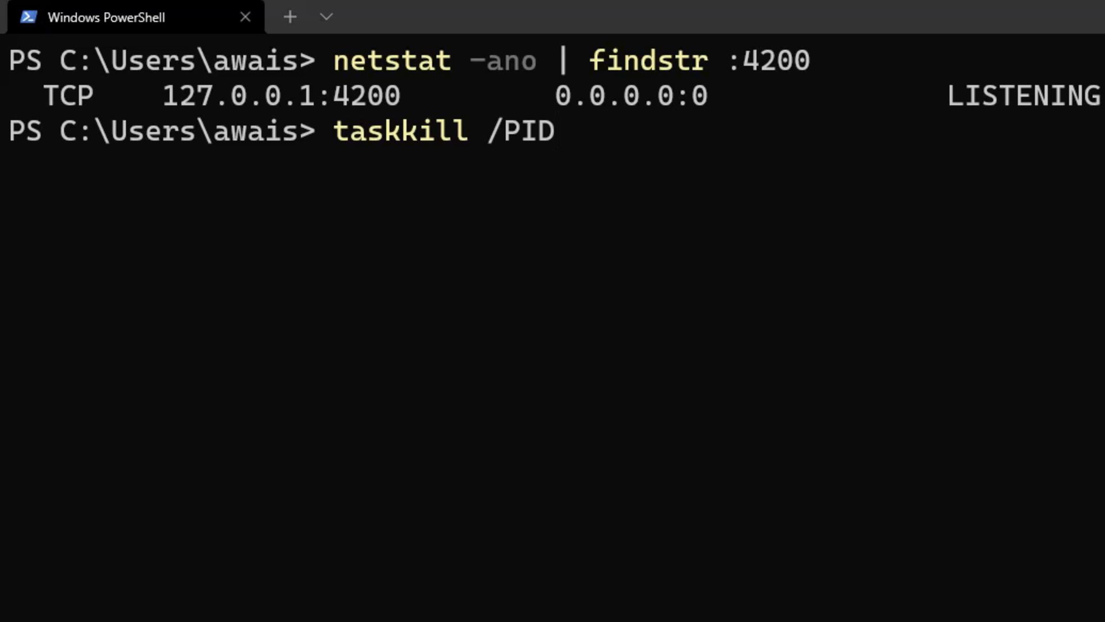
text(22332)
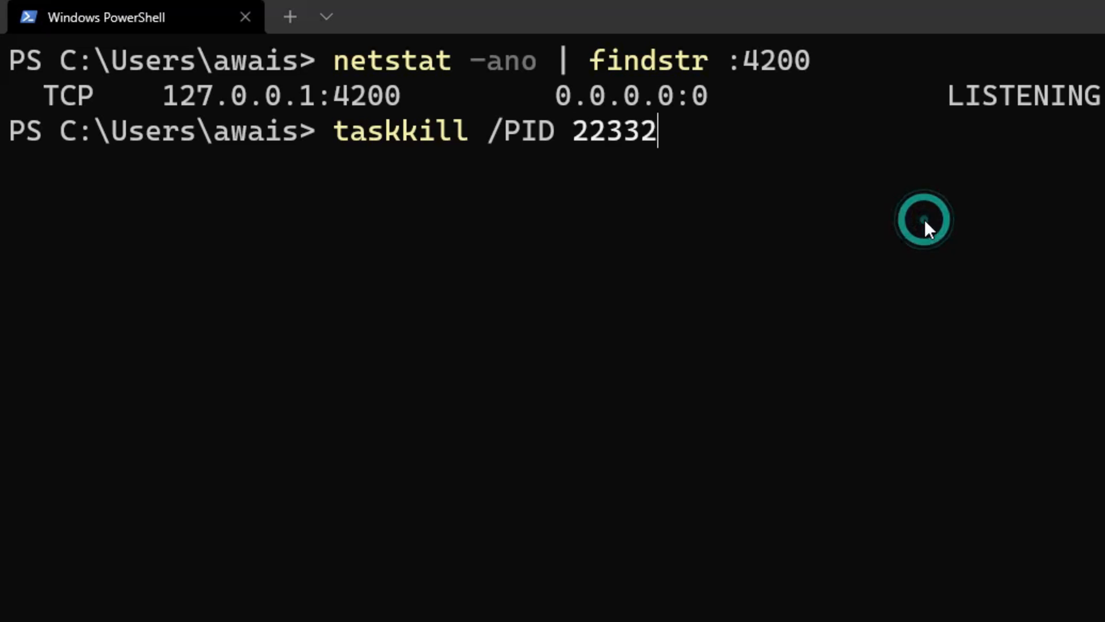
text(?)
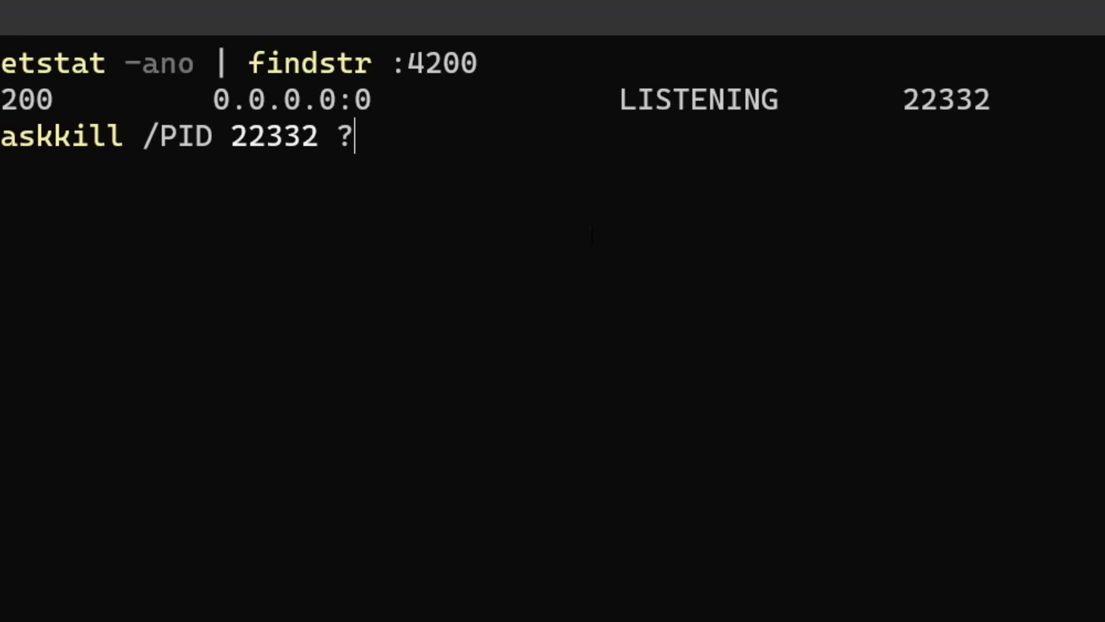
key(Return)
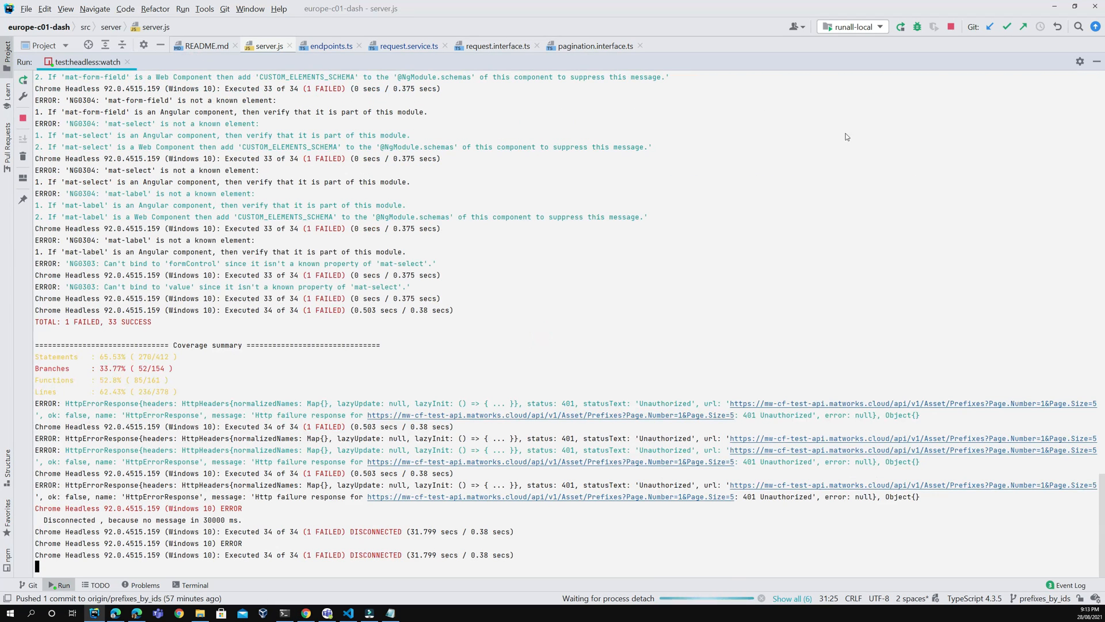
Run the dev:local configuration so ng serve starts on --port 4200 again.
click(851, 26)
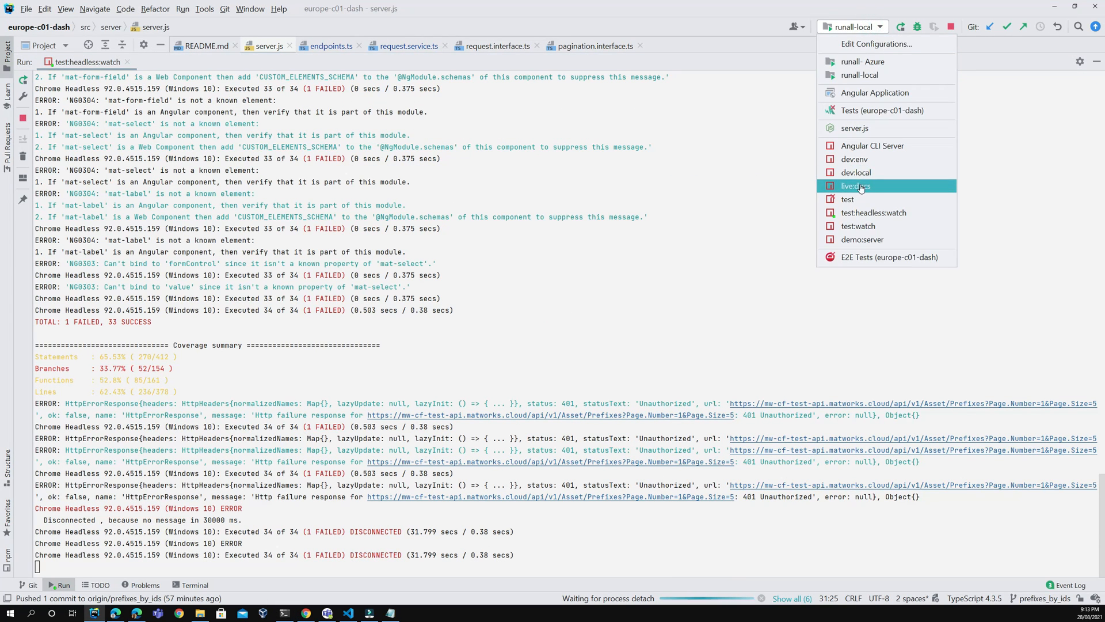
click(856, 172)
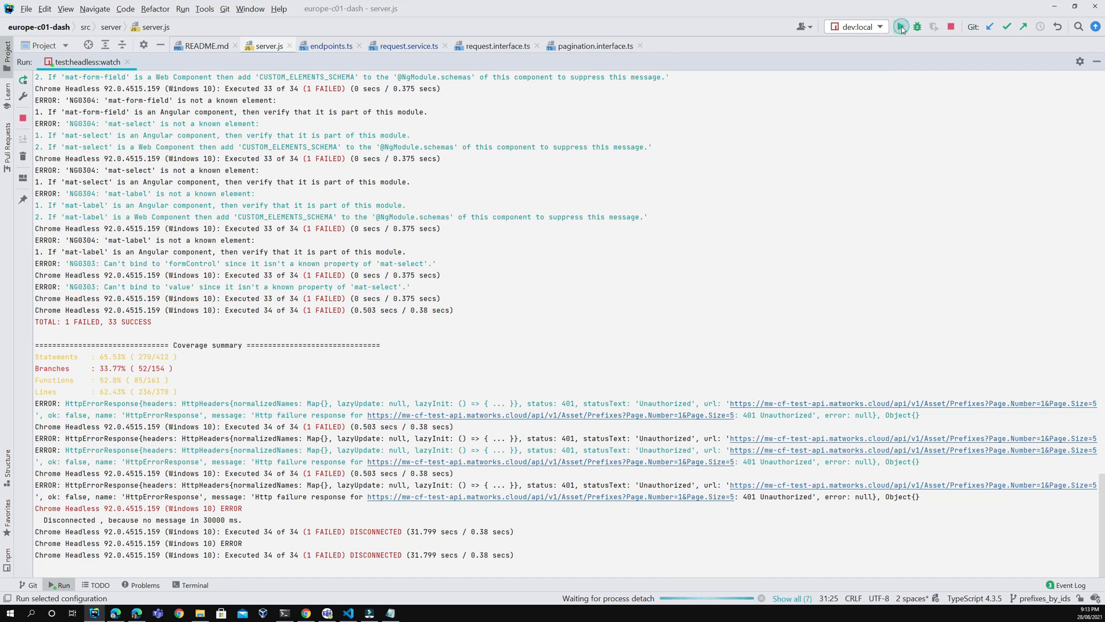
click(900, 26)
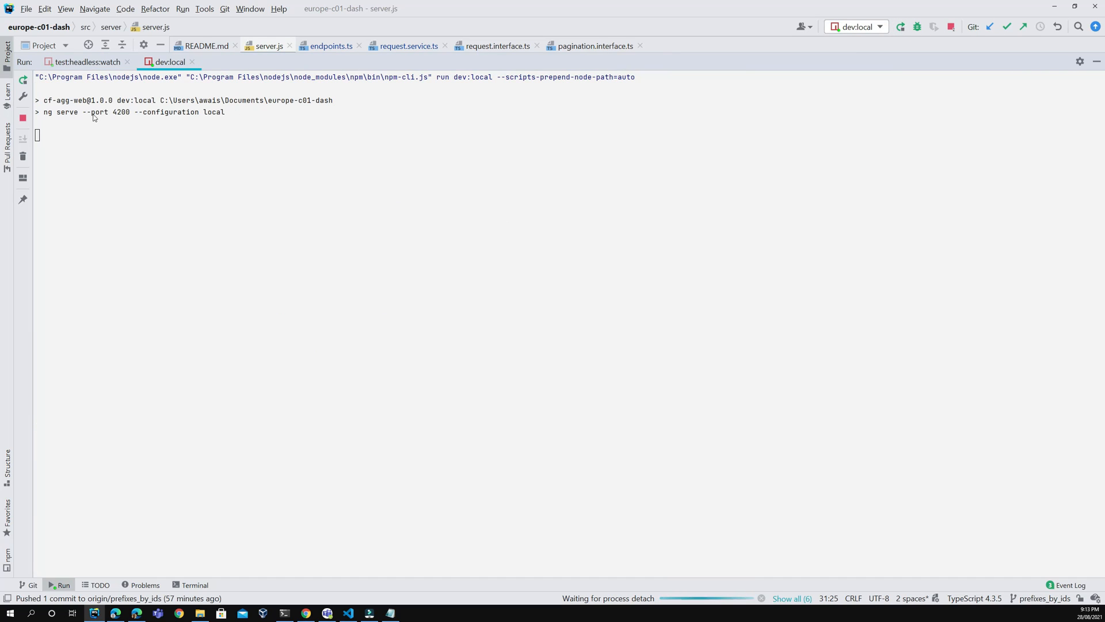
double_click(96, 111)
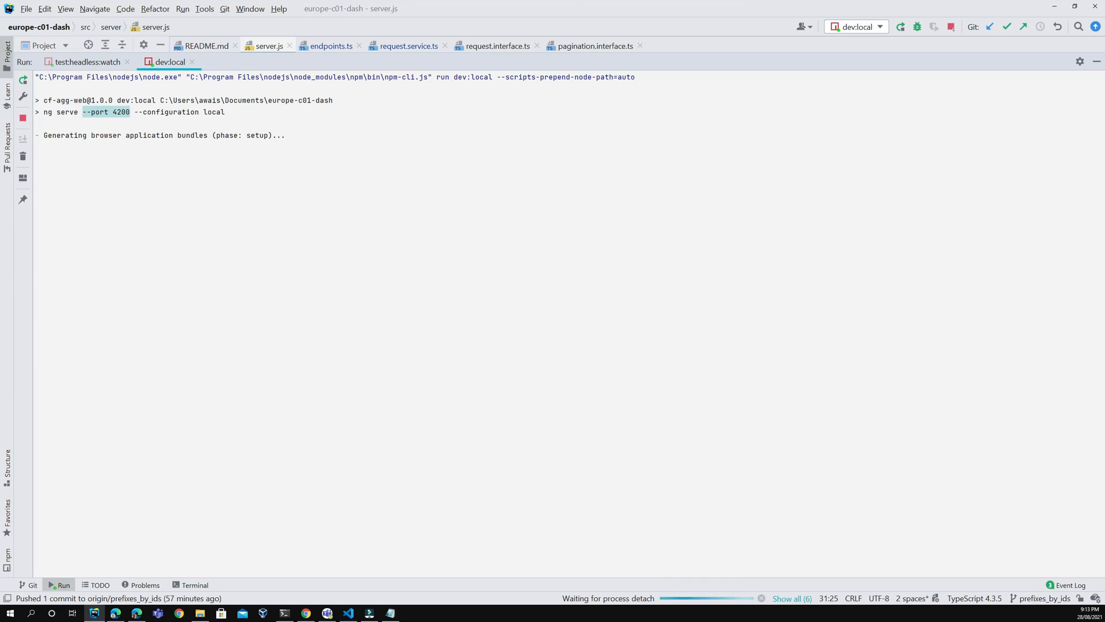
mouse_move(378, 146)
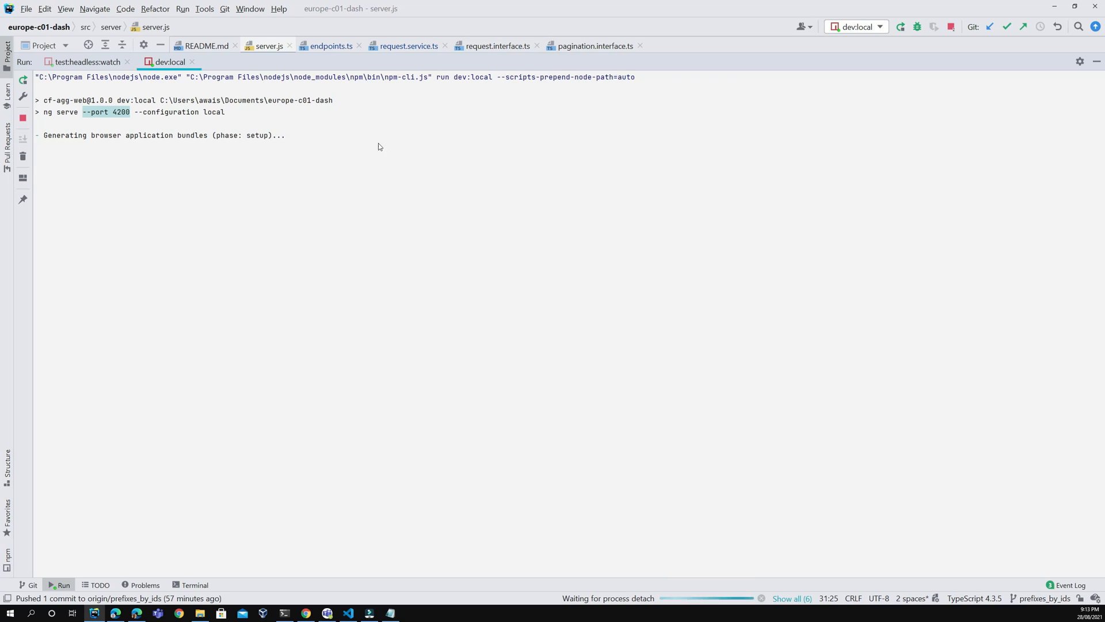